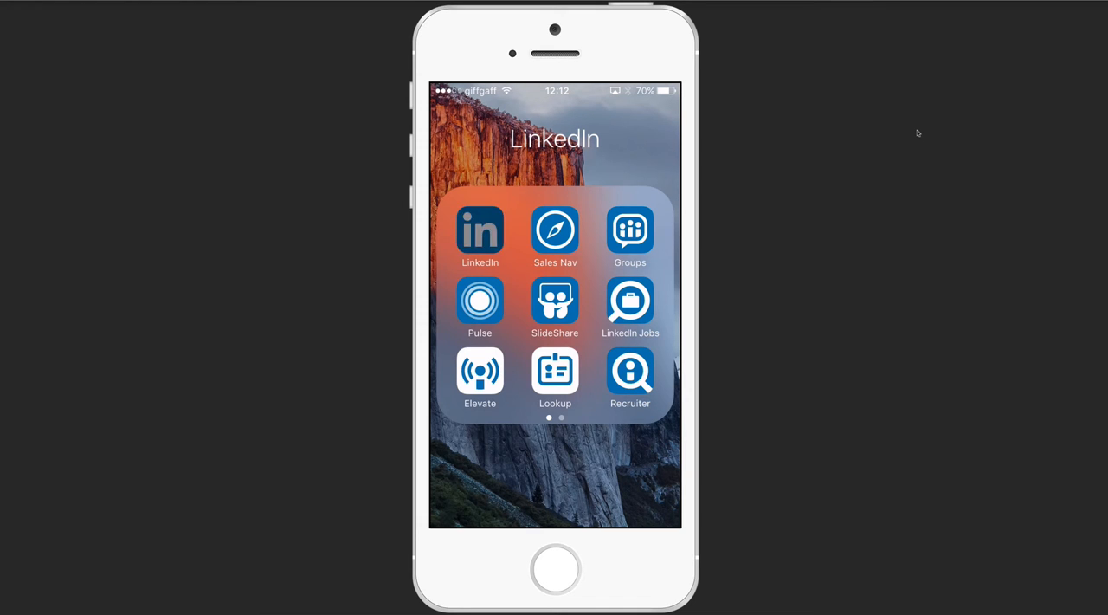
Step: Launch LinkedIn from the home-screen folder and go to my own profile page
click(480, 230)
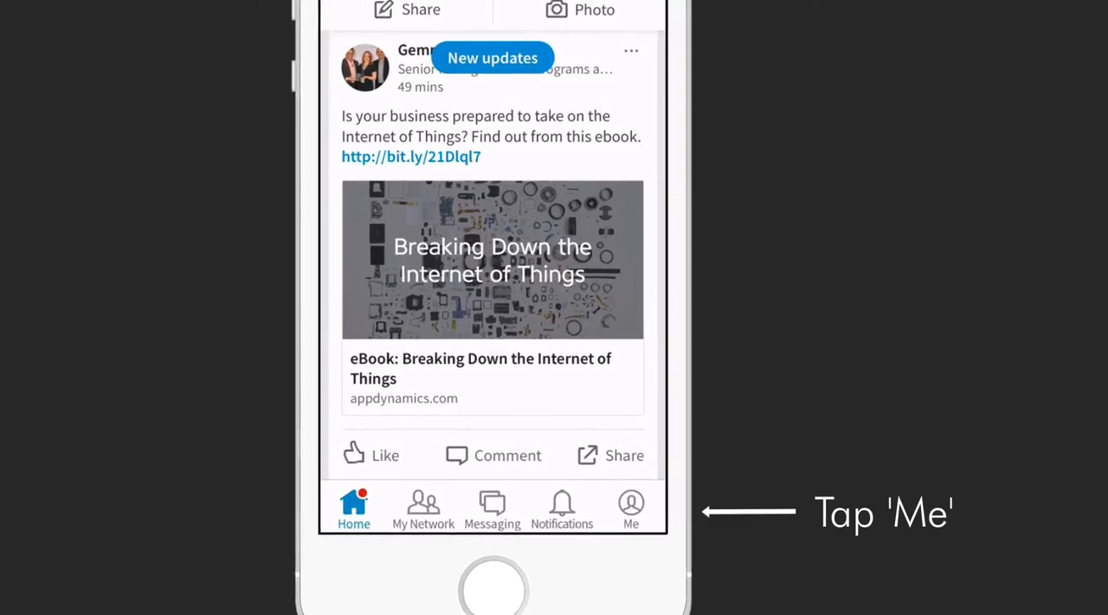
click(630, 507)
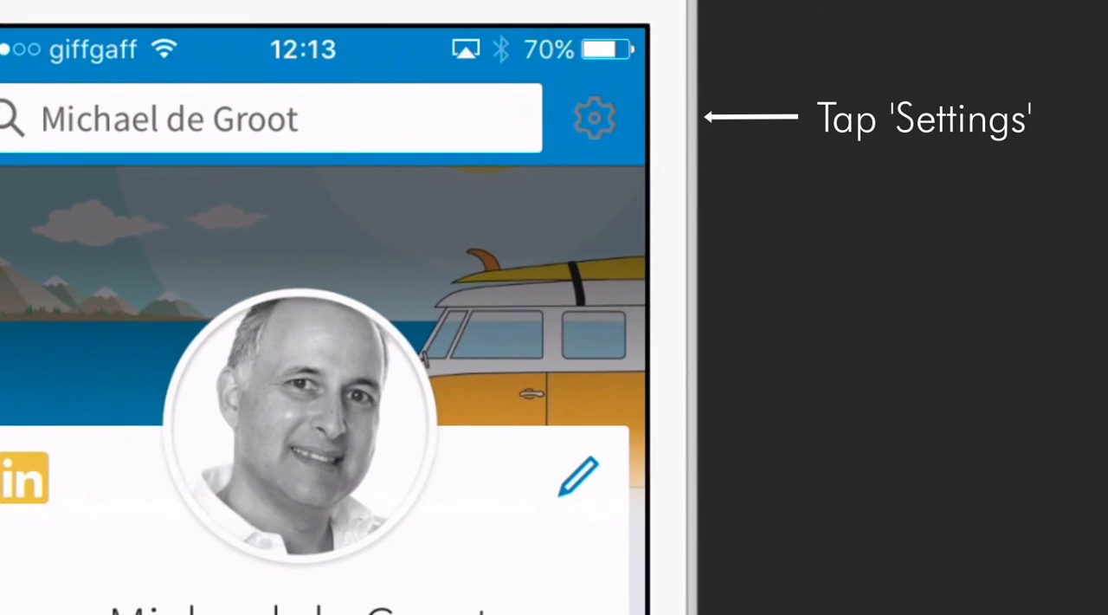
Step: In account settings, switch on 'Sync calendar' under the Account section
click(594, 118)
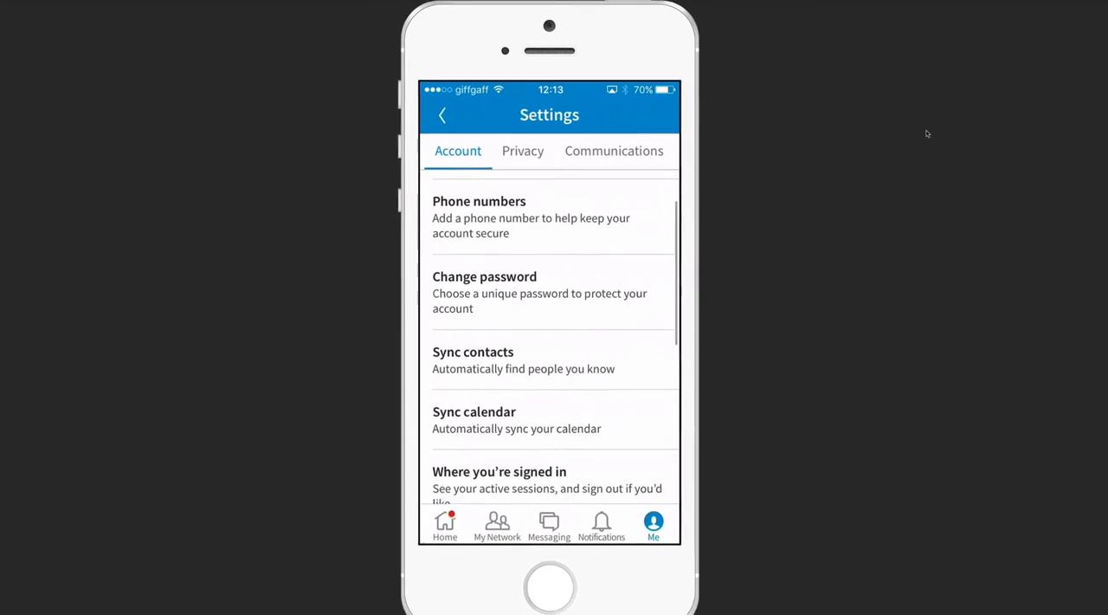
scroll(down, 3)
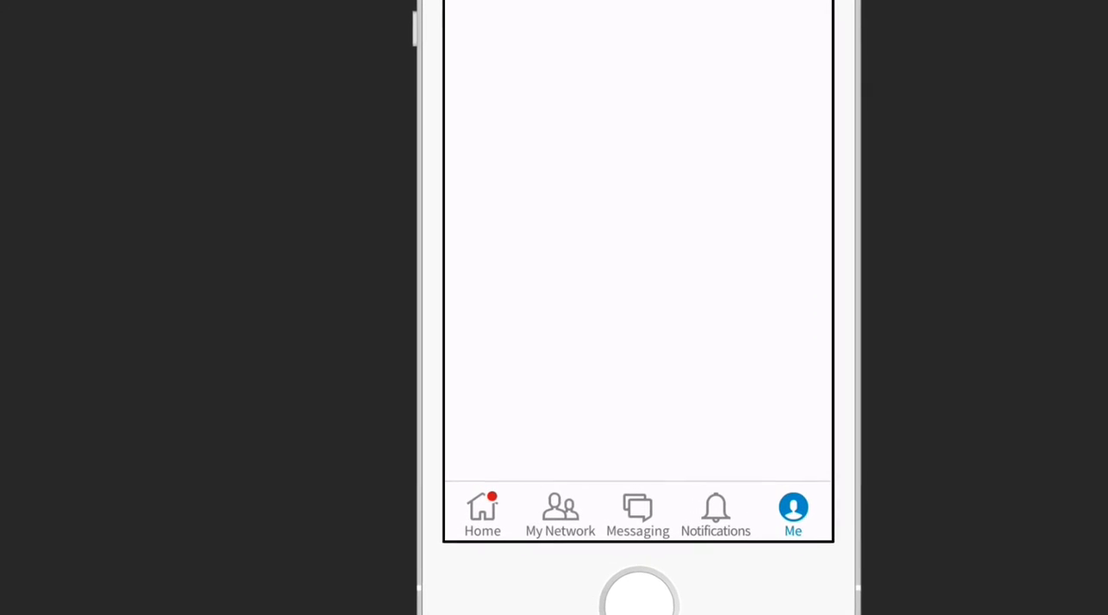
Step: On My Network, reach the meeting-connection follow-up cards and dismiss the top one
click(560, 513)
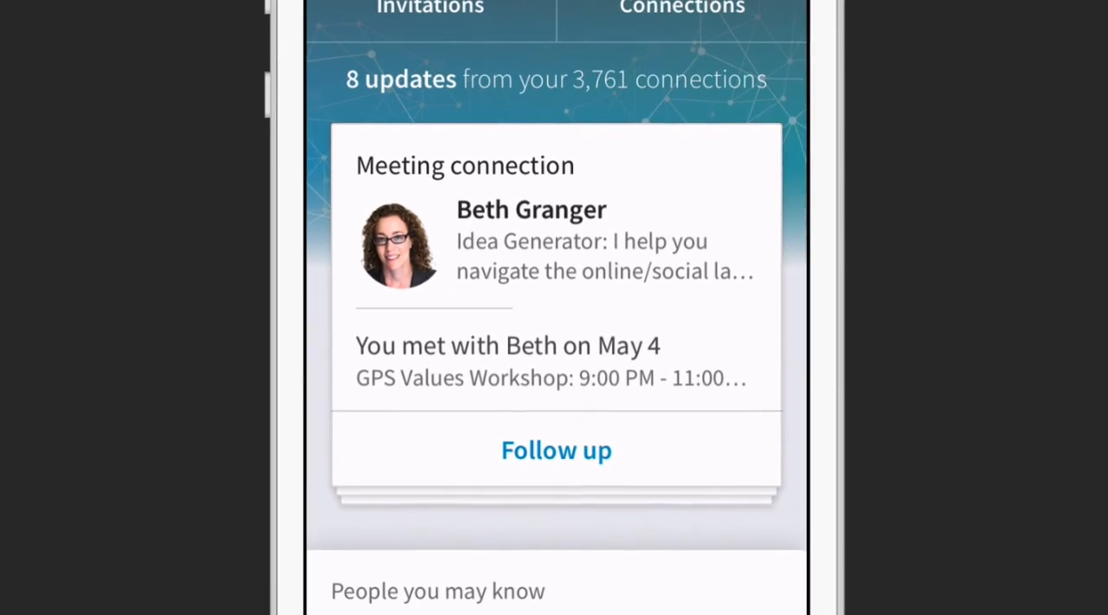
scroll(down, 3)
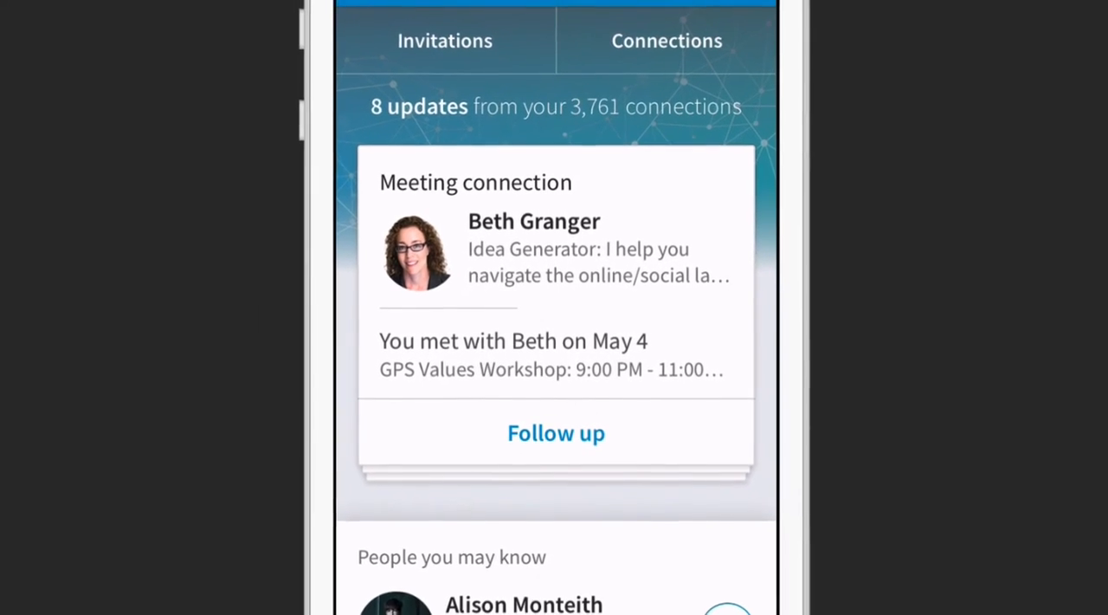
scroll(down, 3)
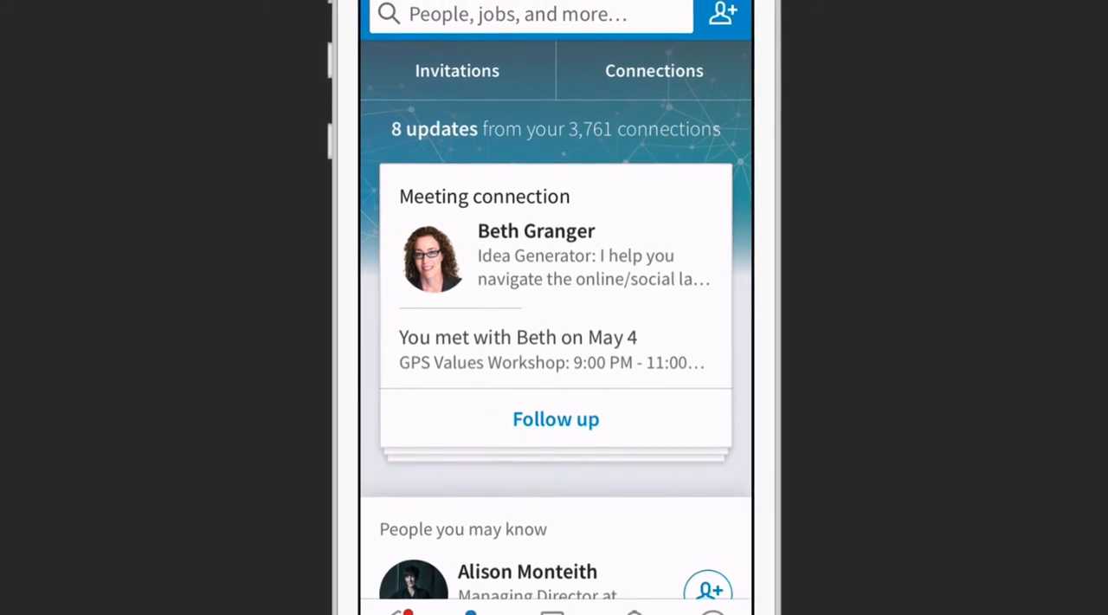
click(555, 419)
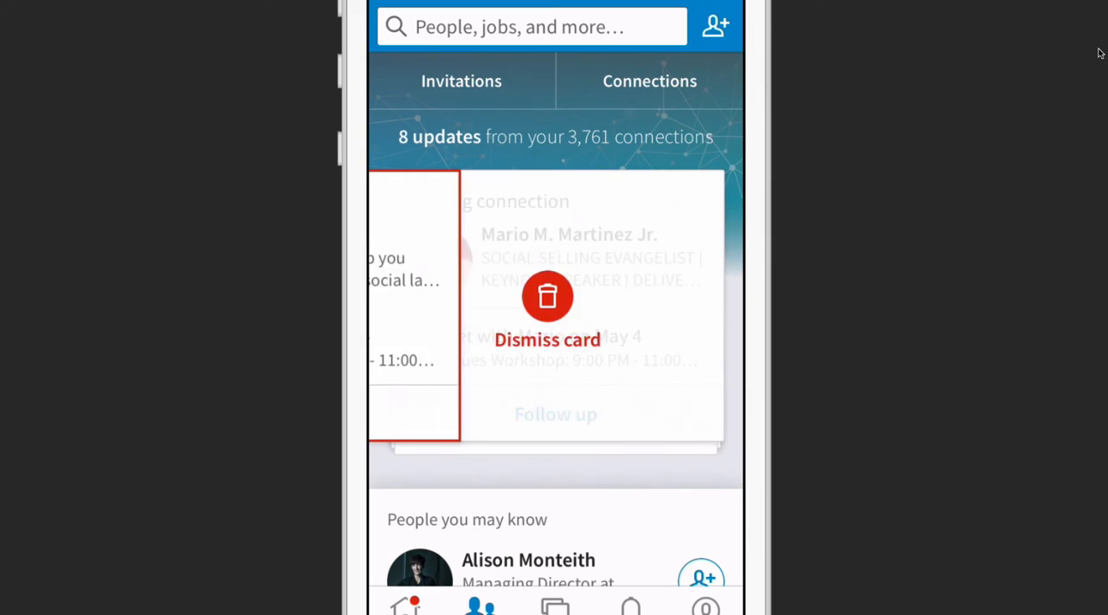
click(547, 296)
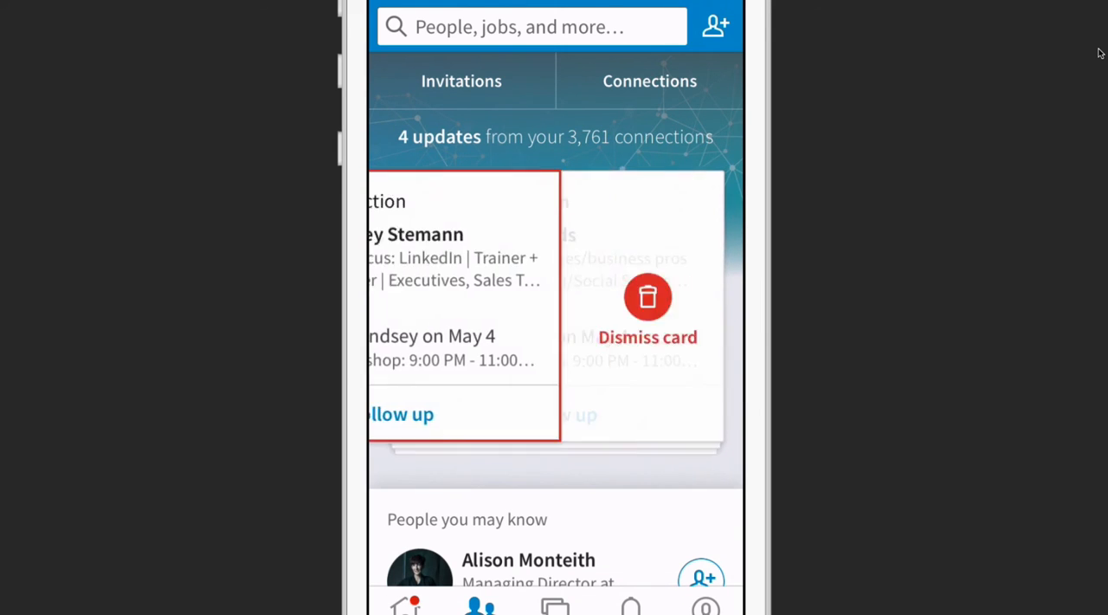
click(647, 297)
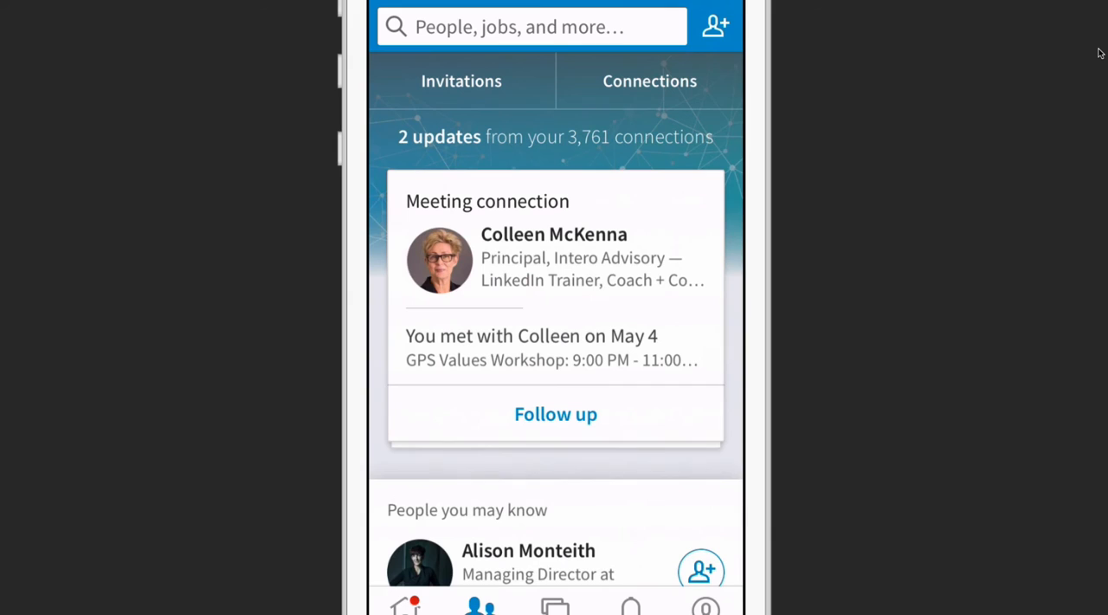